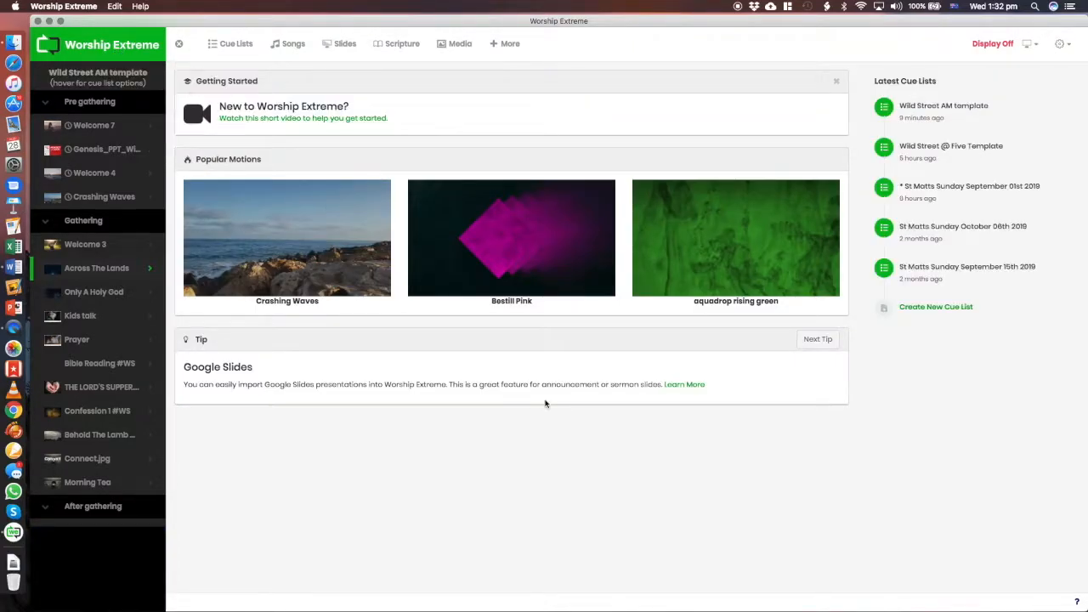
mouse_move(557, 417)
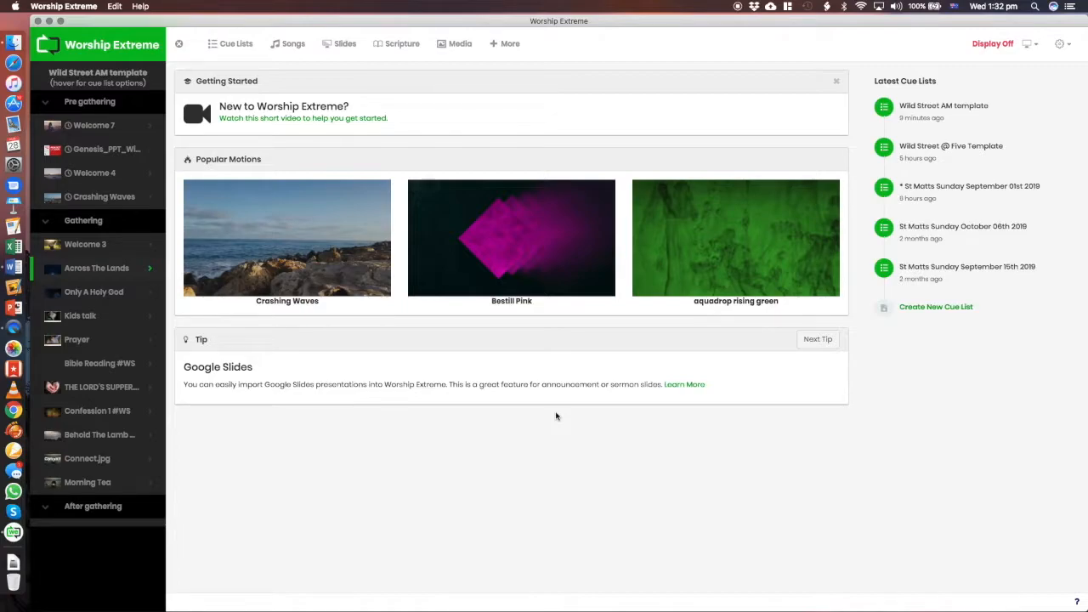
Open the Cue Lists browser showing the two Wild Street cue lists.
left_click(235, 43)
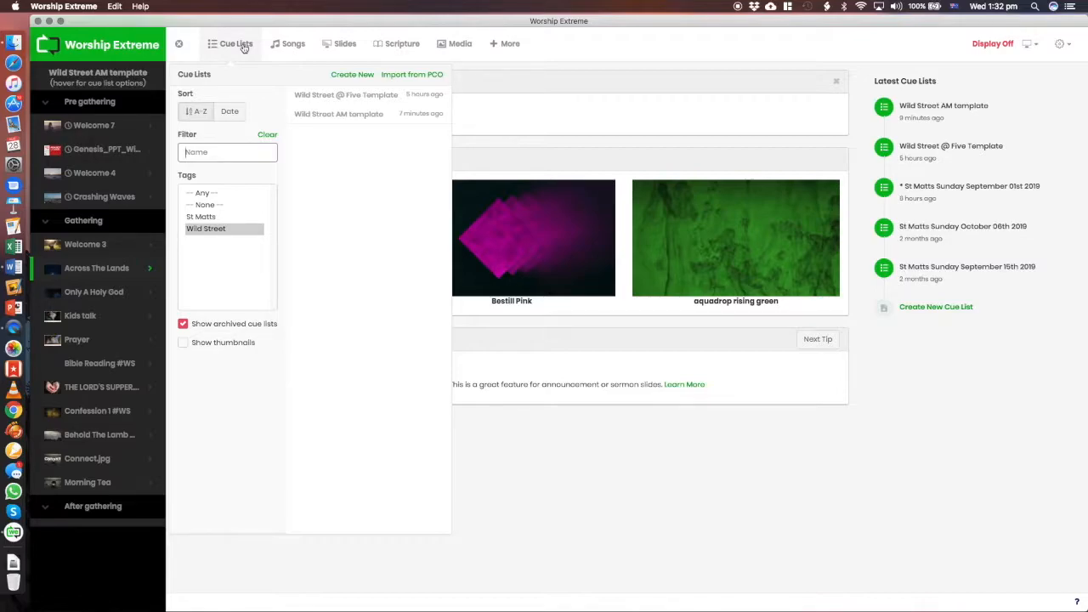
left_click(202, 216)
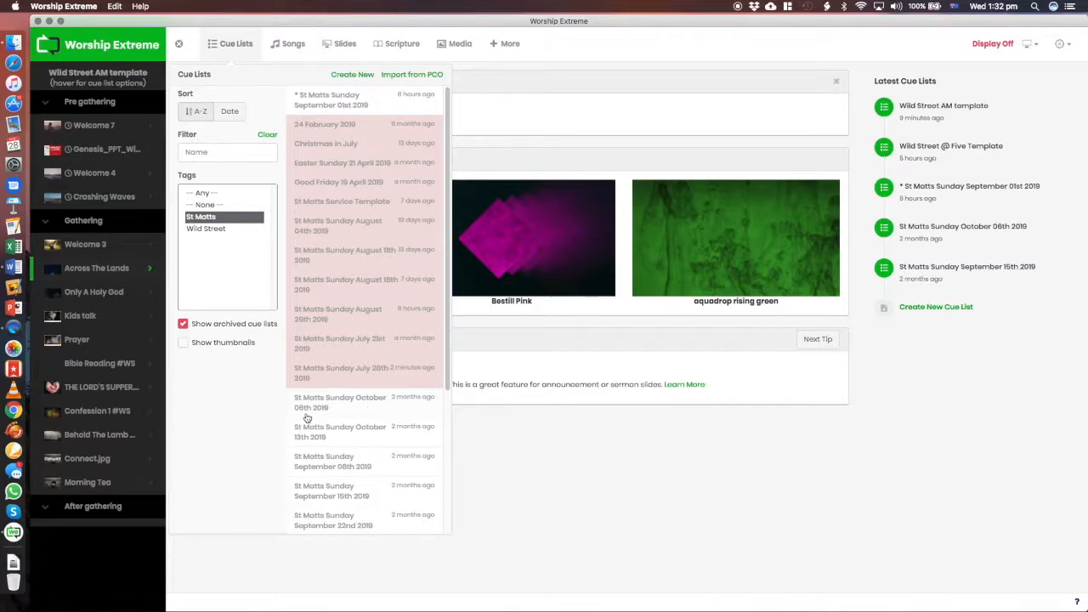
left_click(205, 229)
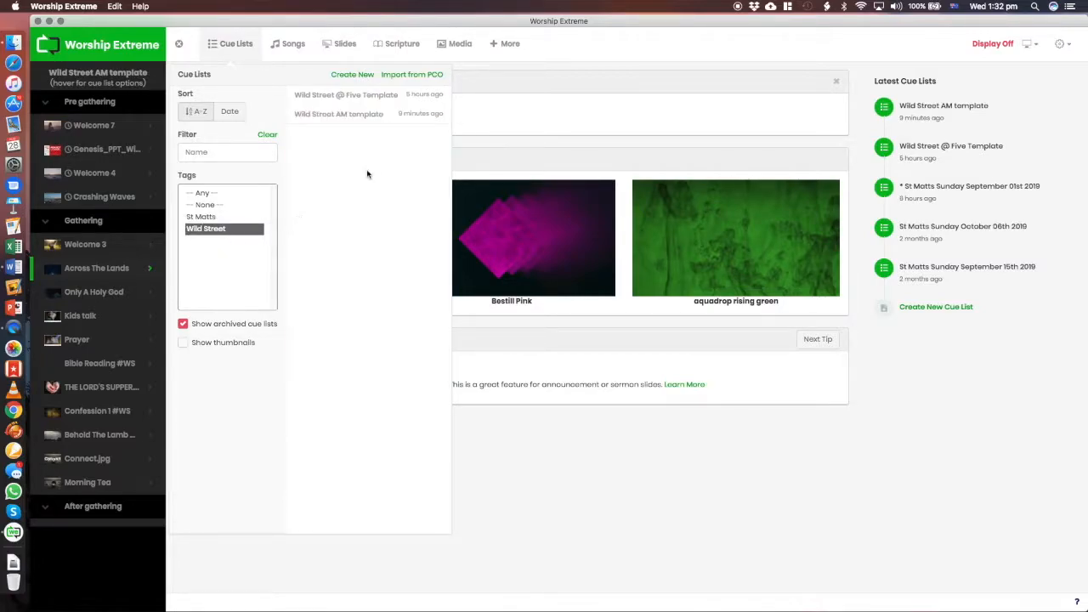
mouse_move(346, 167)
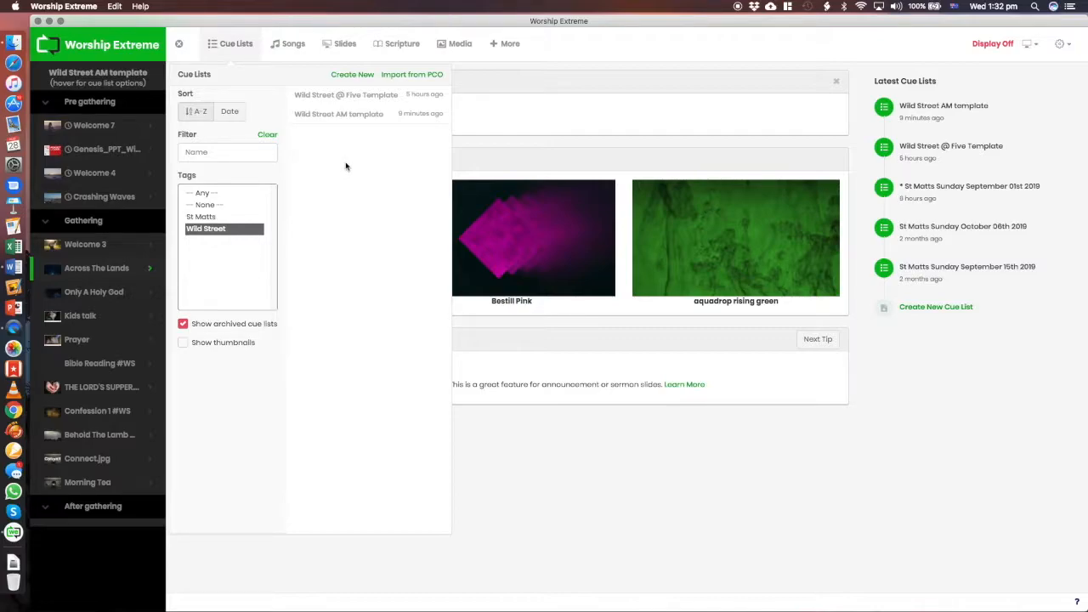
mouse_move(351, 124)
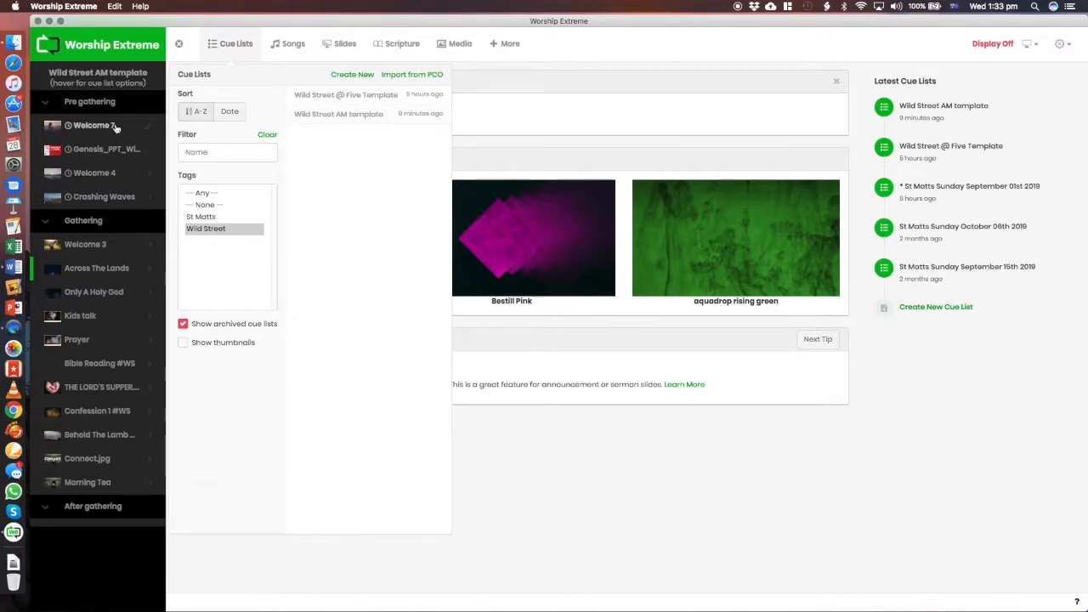
View the Welcome 7 pre-gathering cue, then switch to the Welcome 3 gathering cue.
left_click(91, 125)
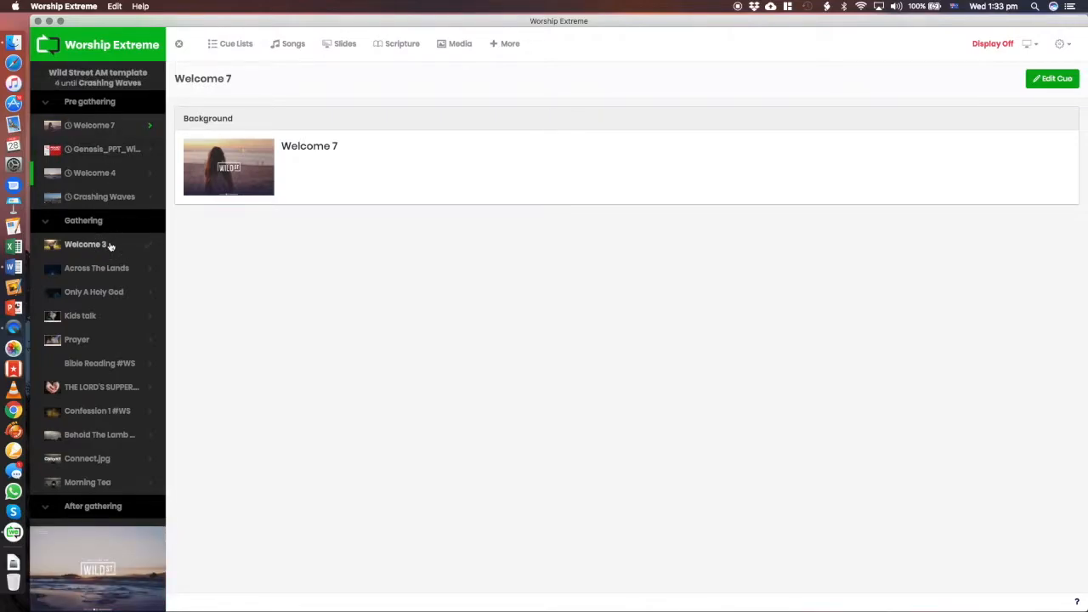
left_click(85, 244)
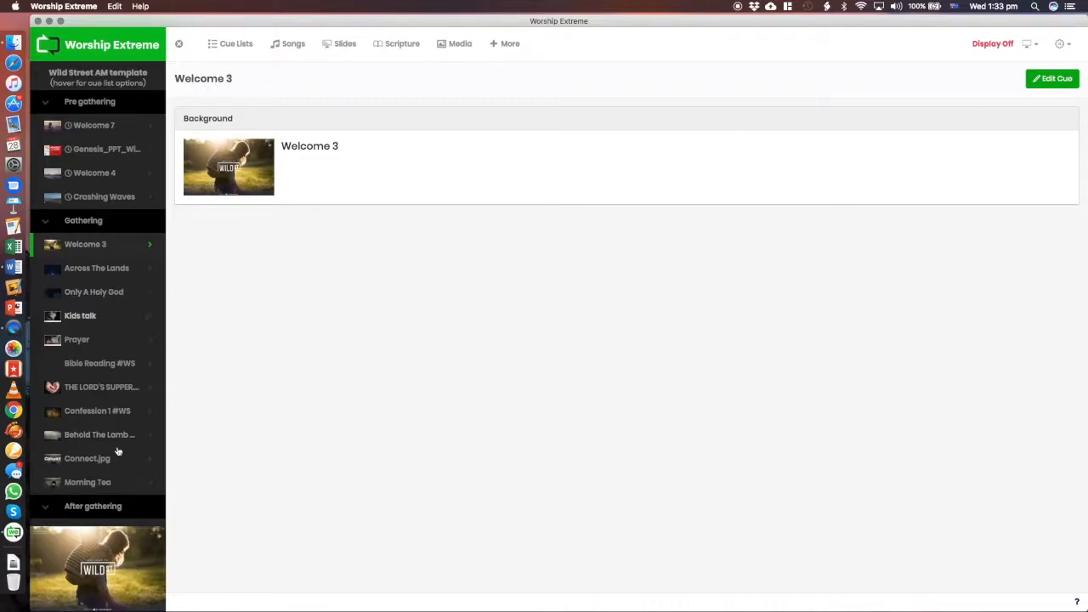
mouse_move(104, 334)
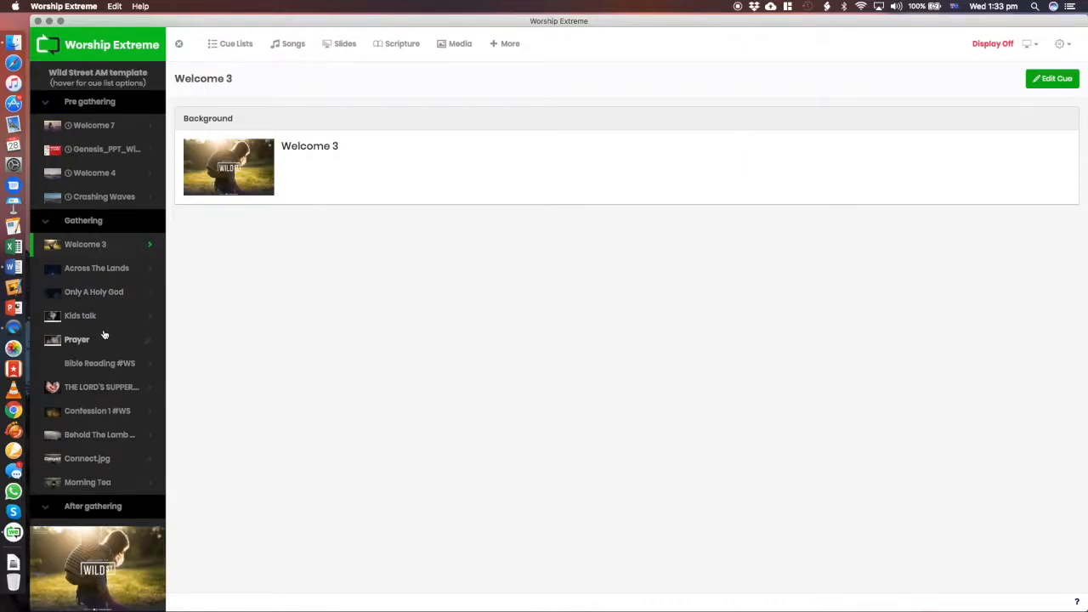
mouse_move(115, 319)
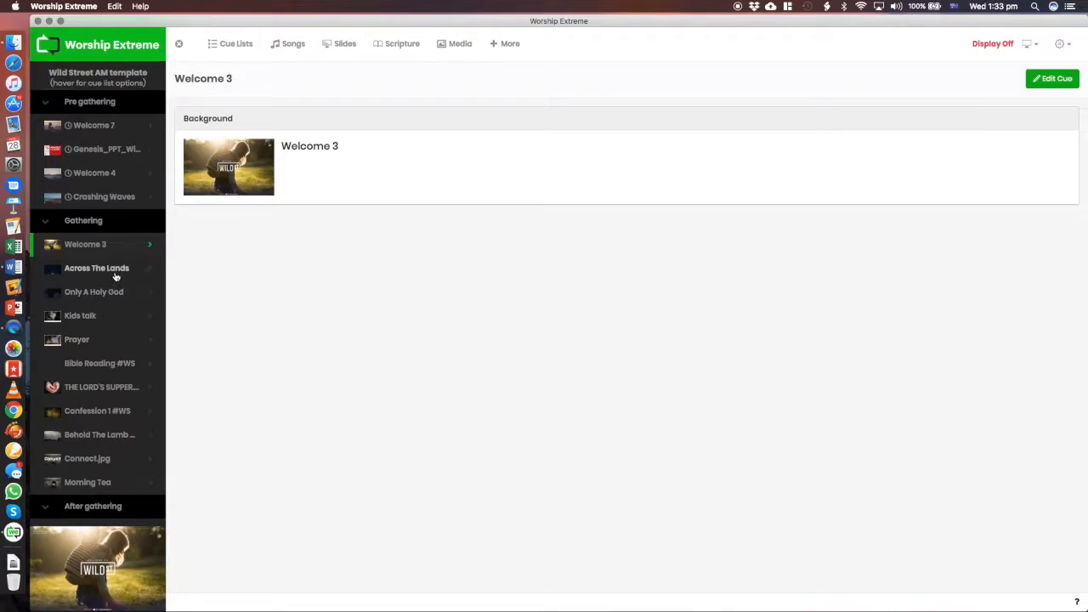
Preview Across The Lands Verse 1, Verse 3 and Chorus 1, then open Only A Holy God.
left_click(96, 268)
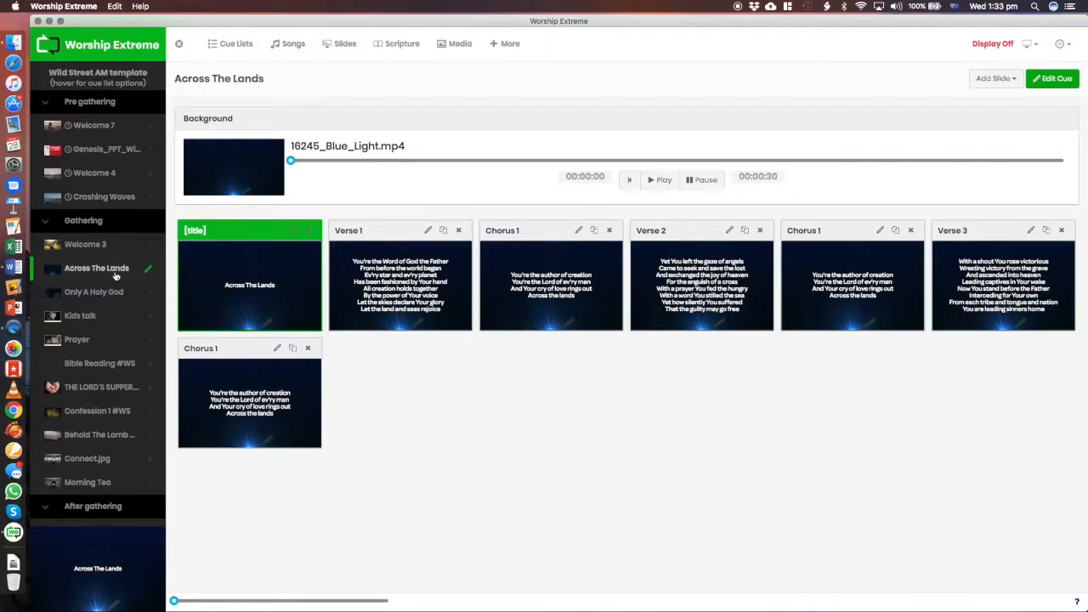
left_click(399, 285)
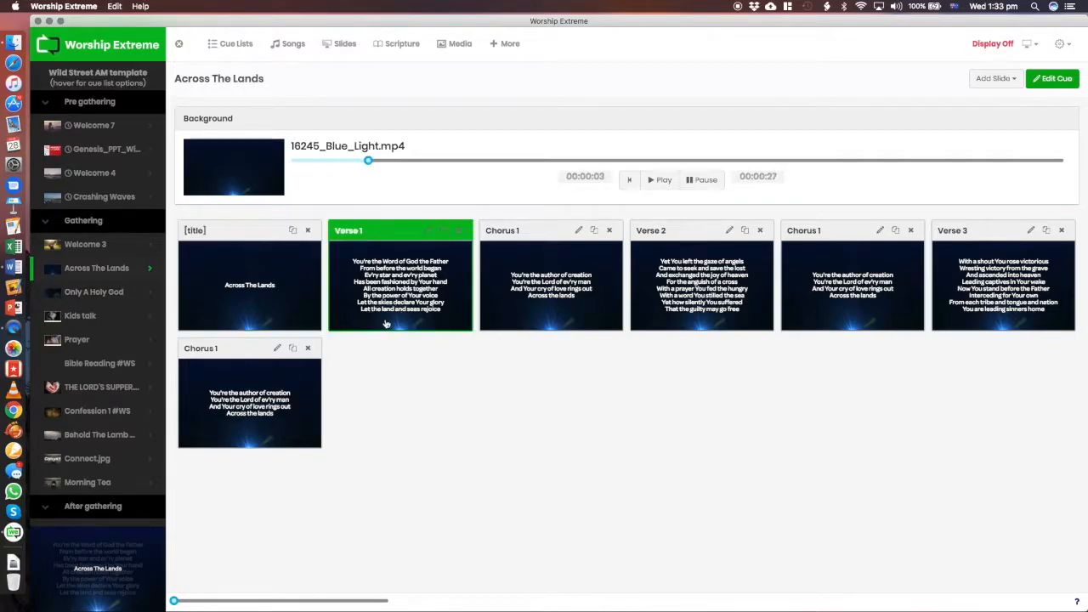
left_click(701, 285)
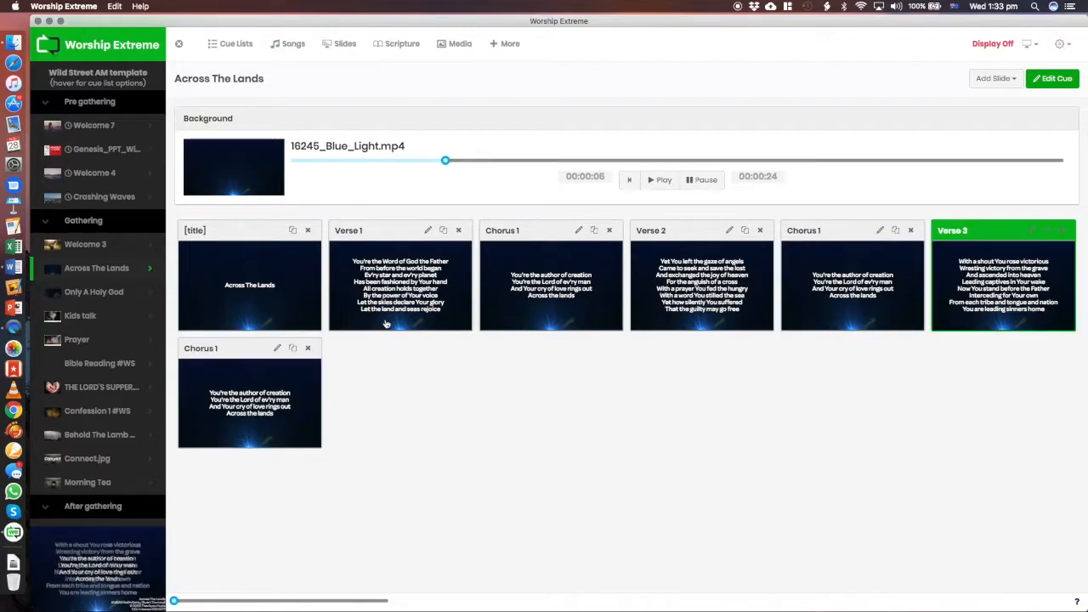
left_click(399, 285)
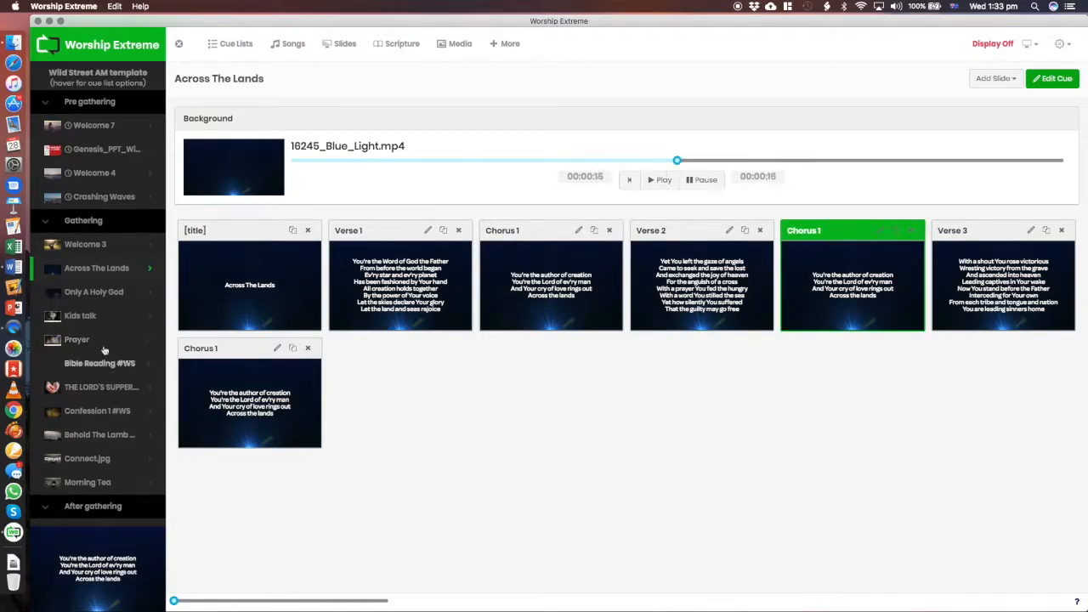
left_click(94, 292)
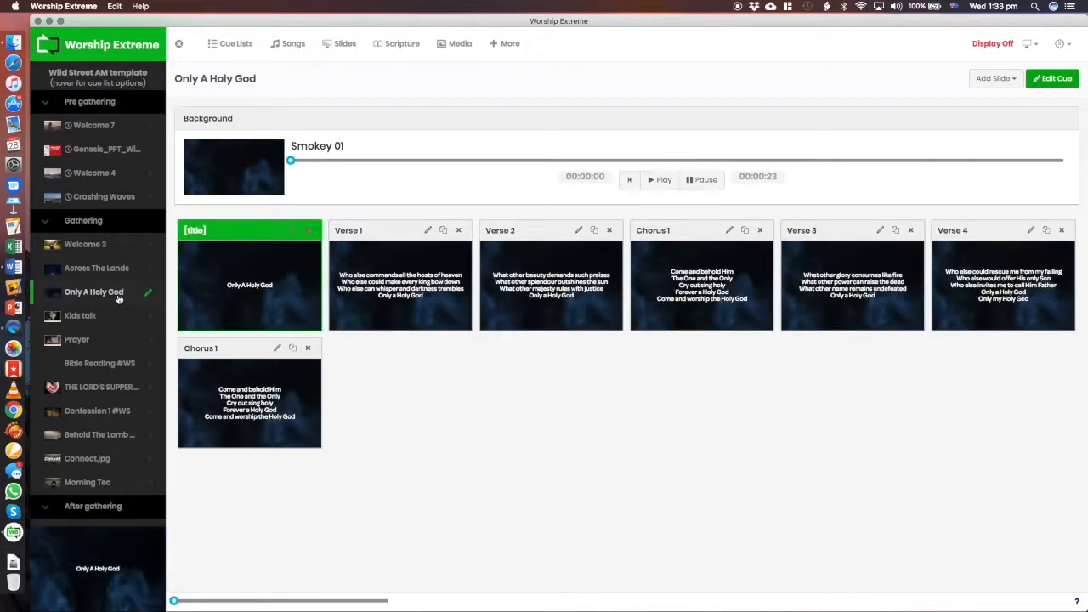